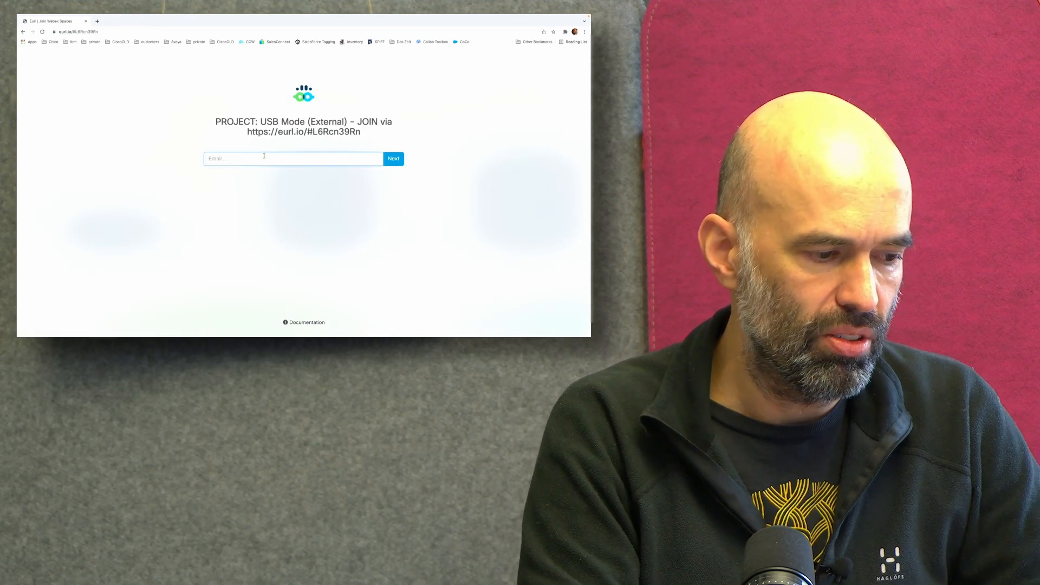
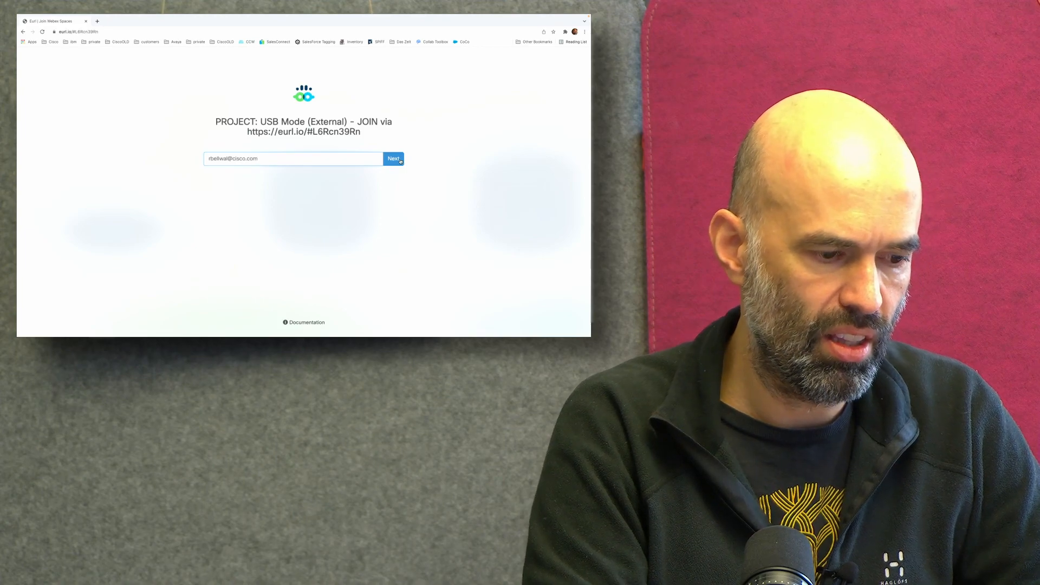
left_click(393, 159)
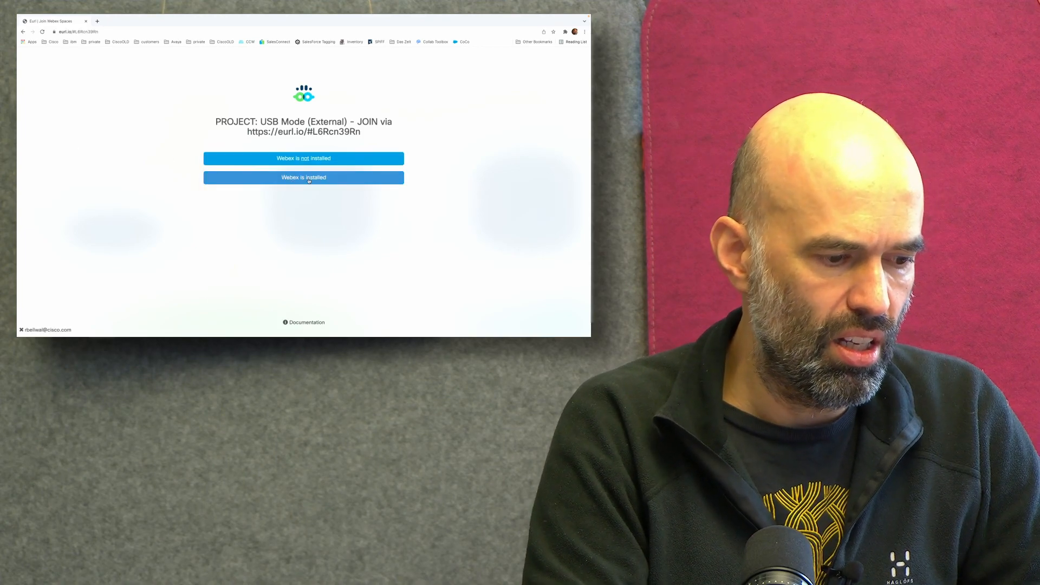
left_click(303, 177)
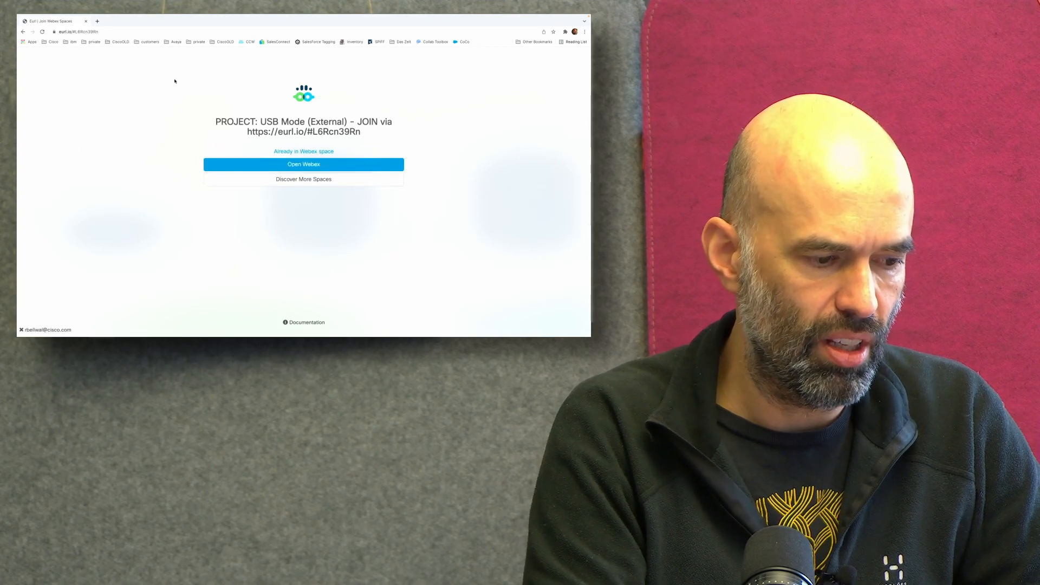
left_click(304, 164)
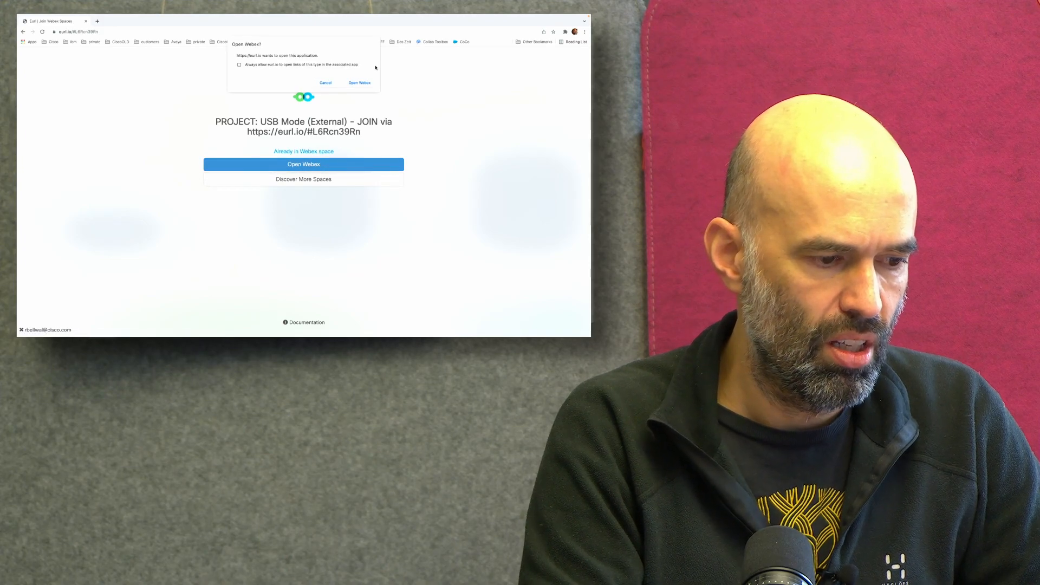
left_click(358, 83)
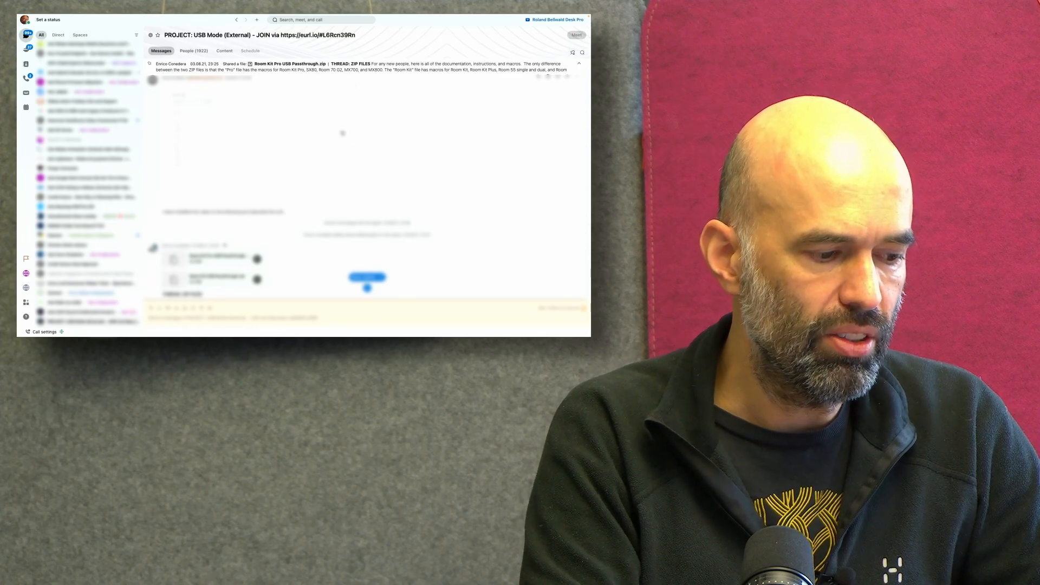
Step: Scroll the space's messages to find the Room Kit USB Passthrough ZIP files
scroll("down", 3)
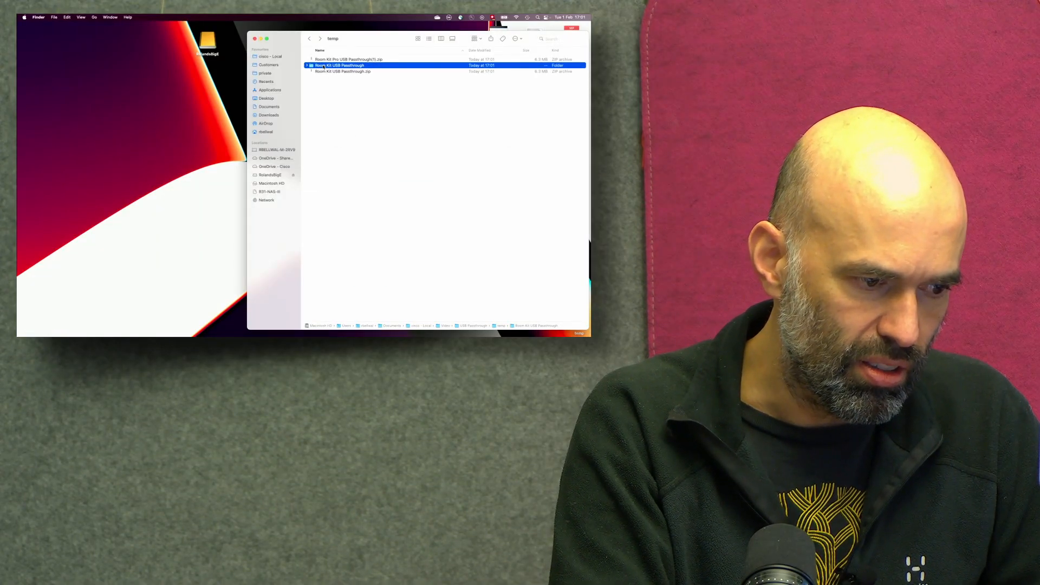
Step: Open the Room Kit USB Passthrough folder and open README_RK.txt in TextEdit
double_click(337, 65)
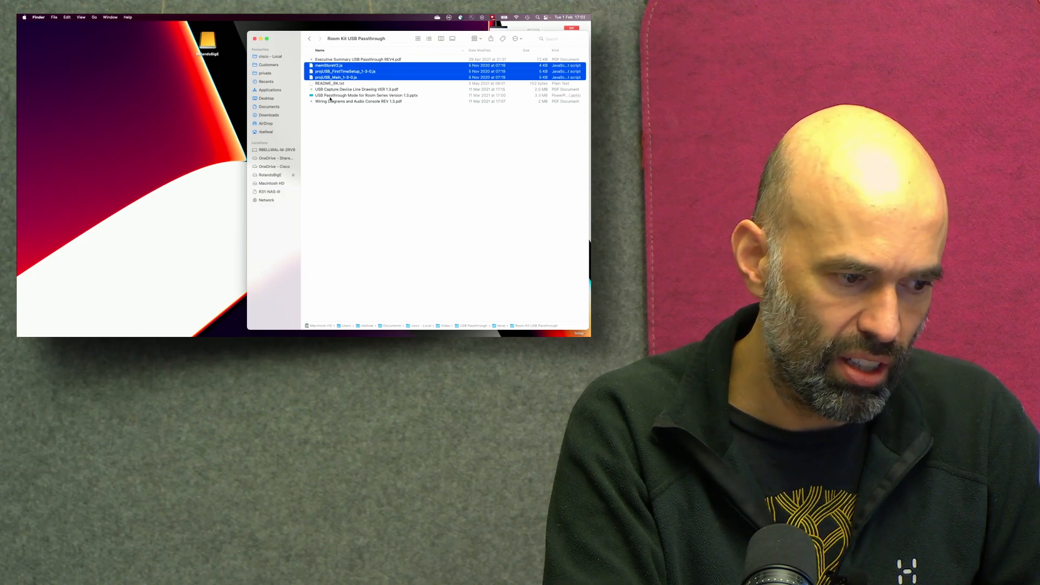
left_click(364, 95)
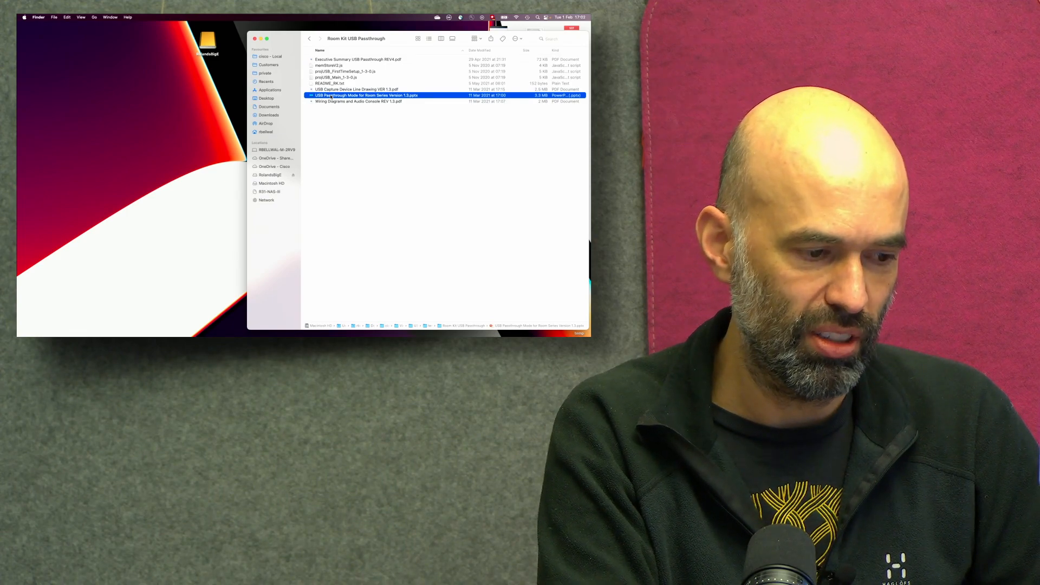
left_click(358, 83)
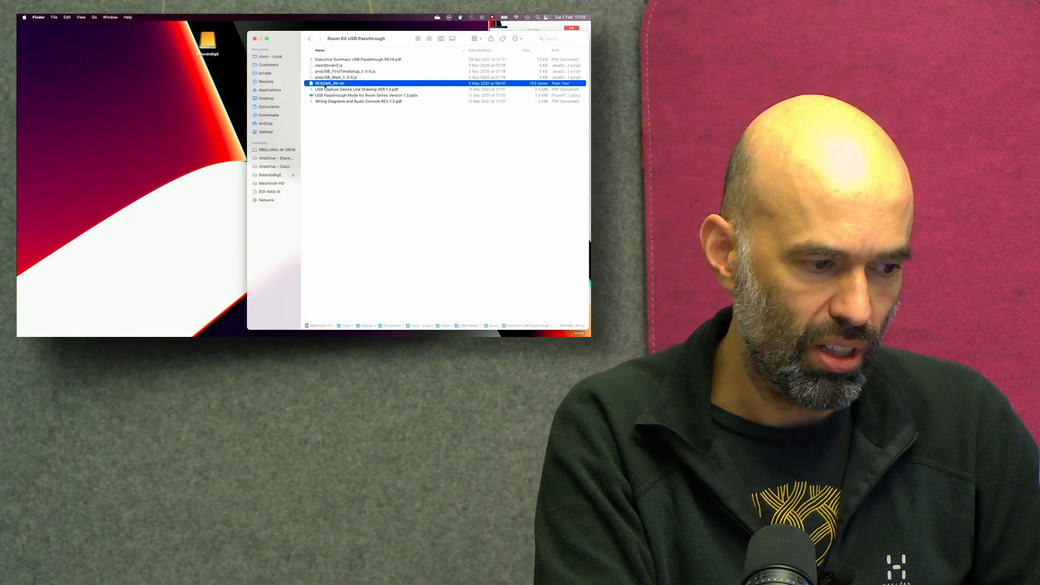
double_click(327, 83)
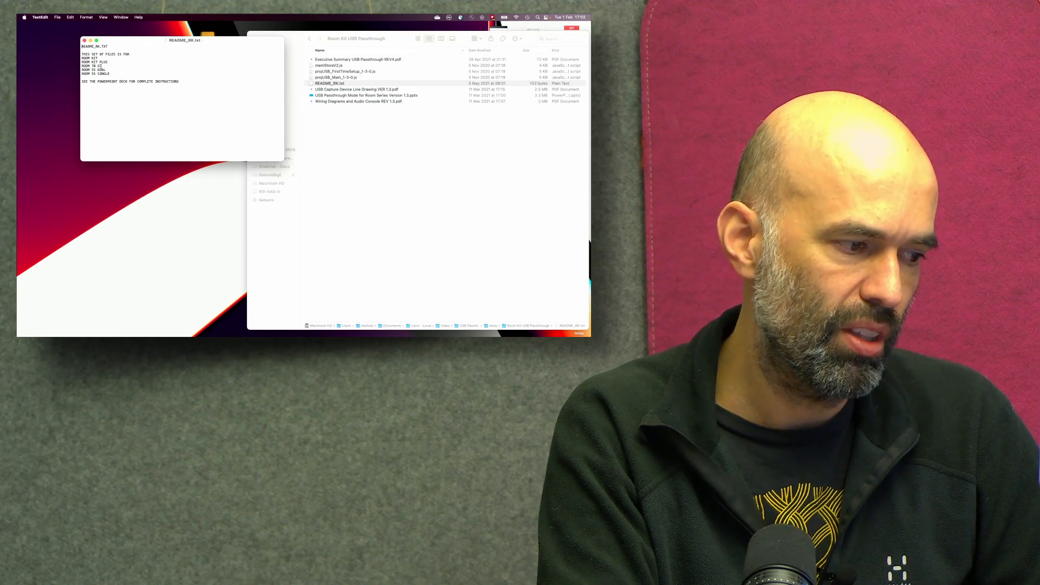
Step: Read README_RK.txt's list of supported Room devices and close it
double_click(94, 61)
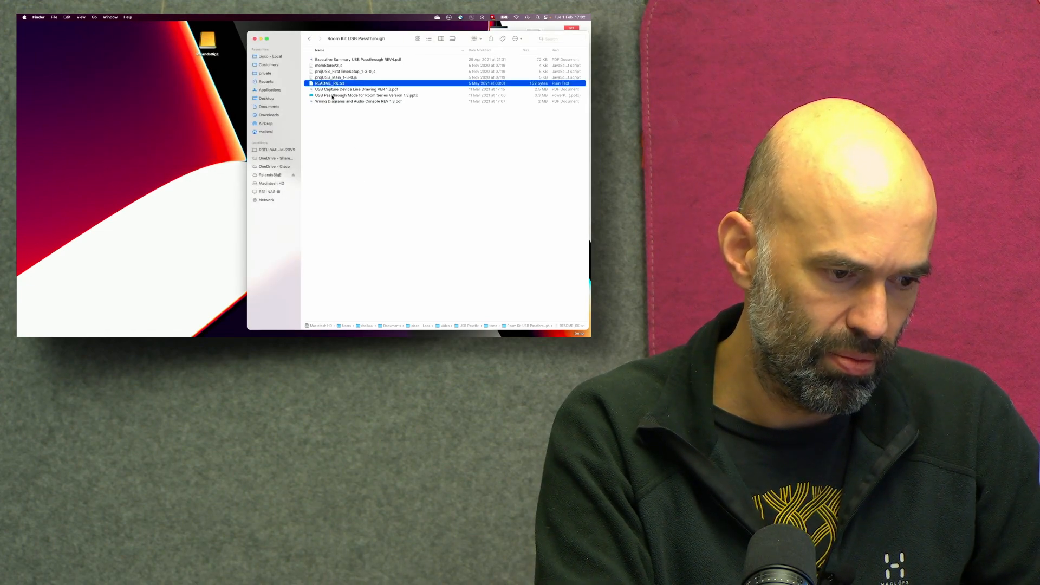
Step: Open the USB Passthrough deck at slide 20, Detailed Installation Instructions
double_click(364, 95)
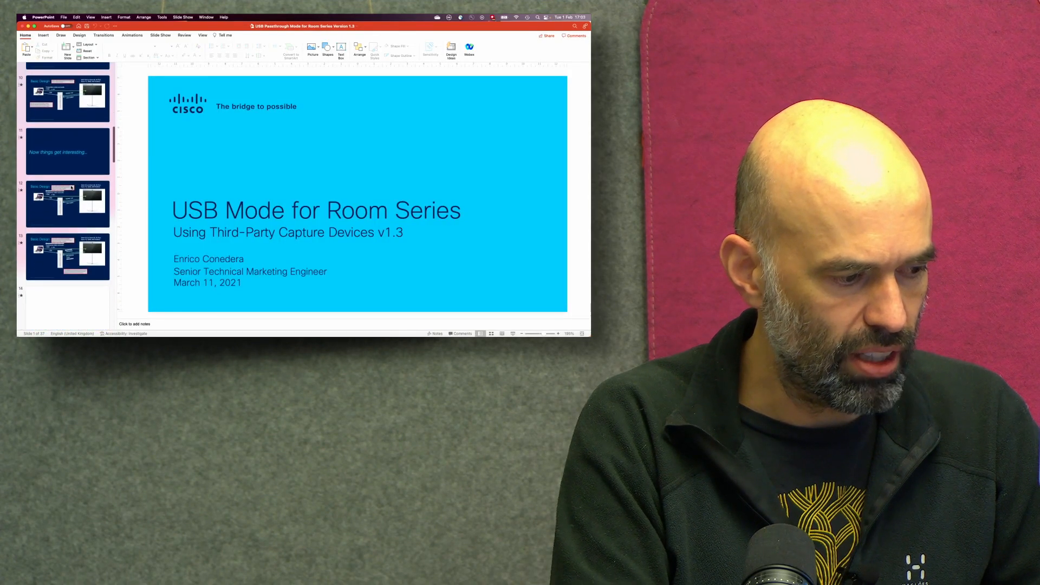
scroll("down", 3)
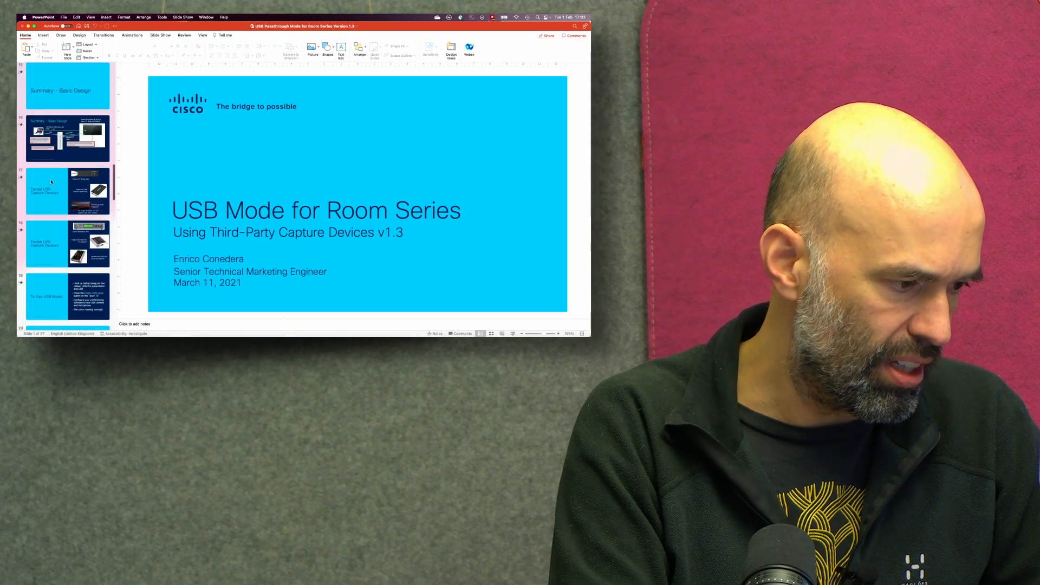
scroll("down", 3)
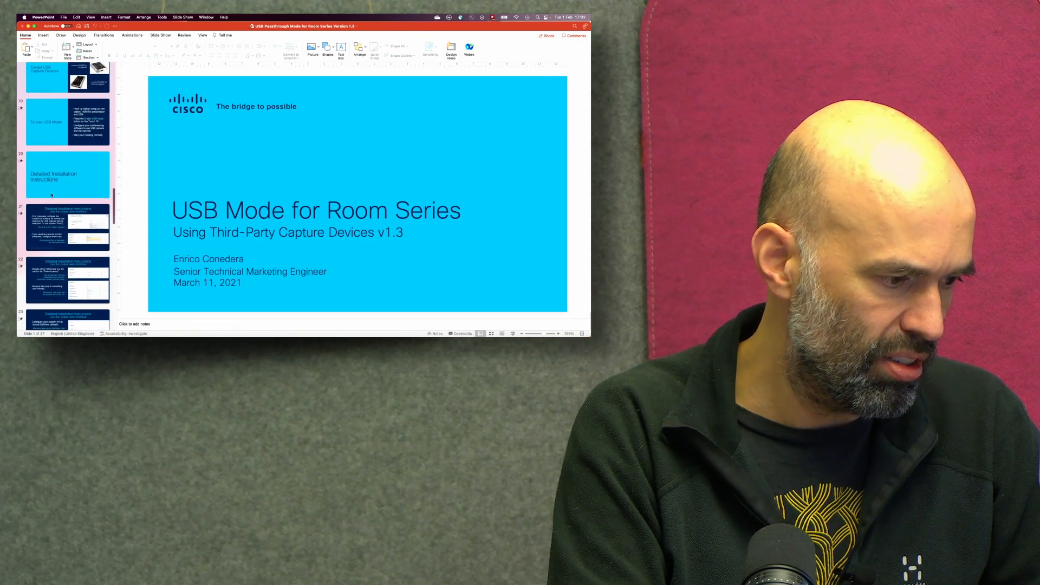
left_click(67, 168)
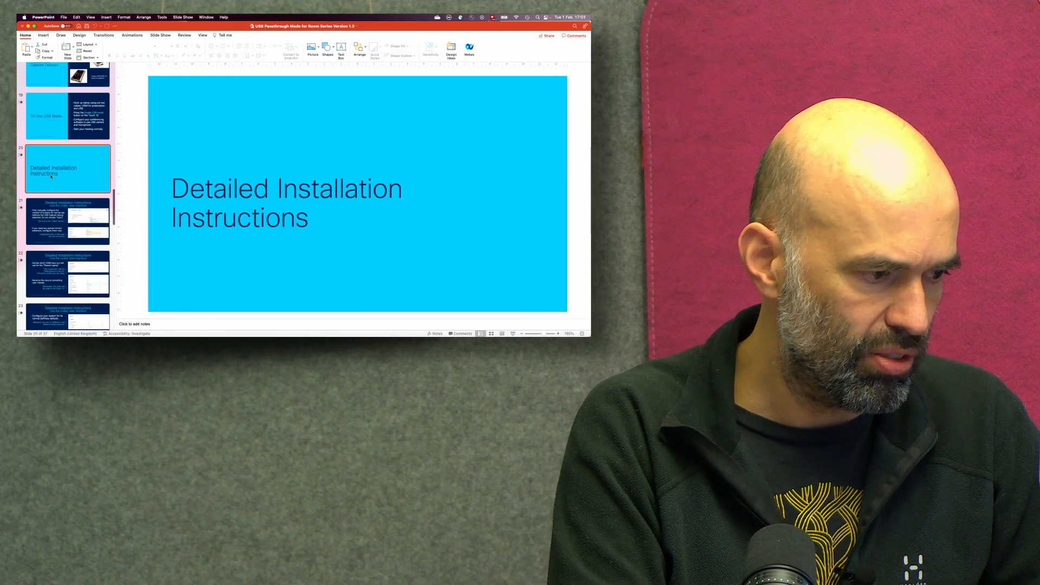
left_click(67, 116)
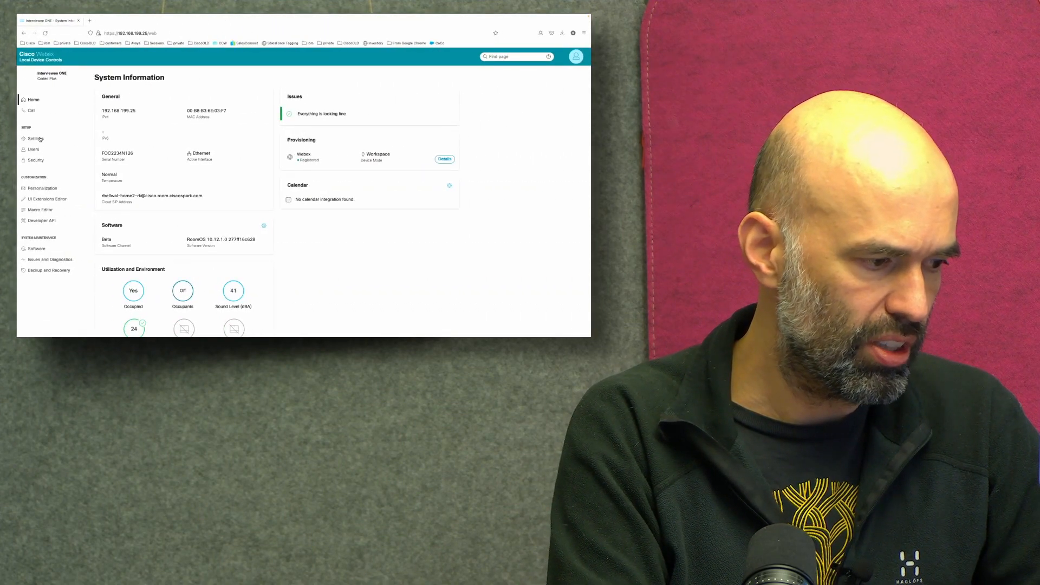
Step: Review the Video Output connector settings and the Presentation DefaultSource value
left_click(36, 138)
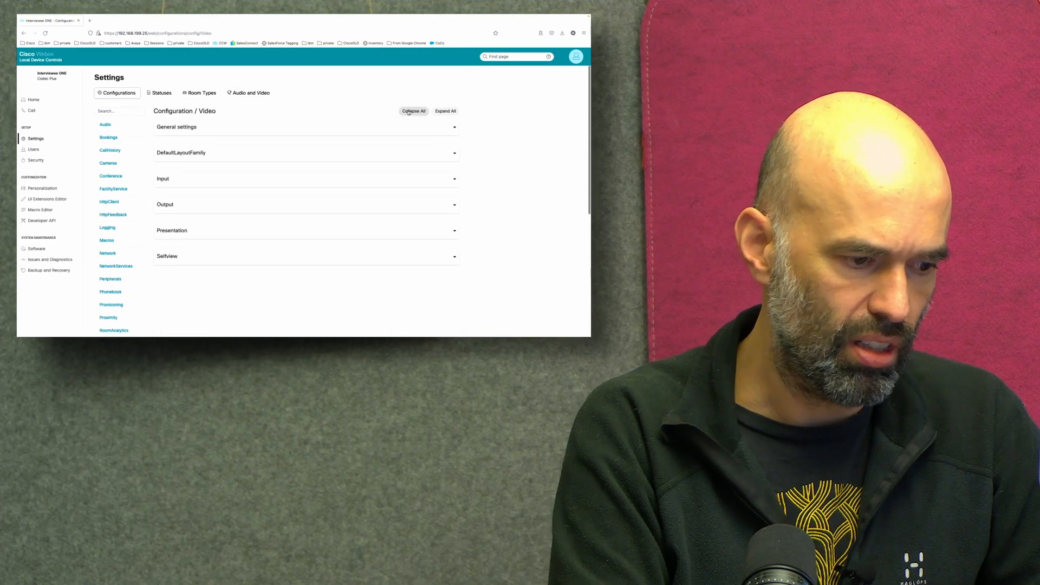
left_click(305, 126)
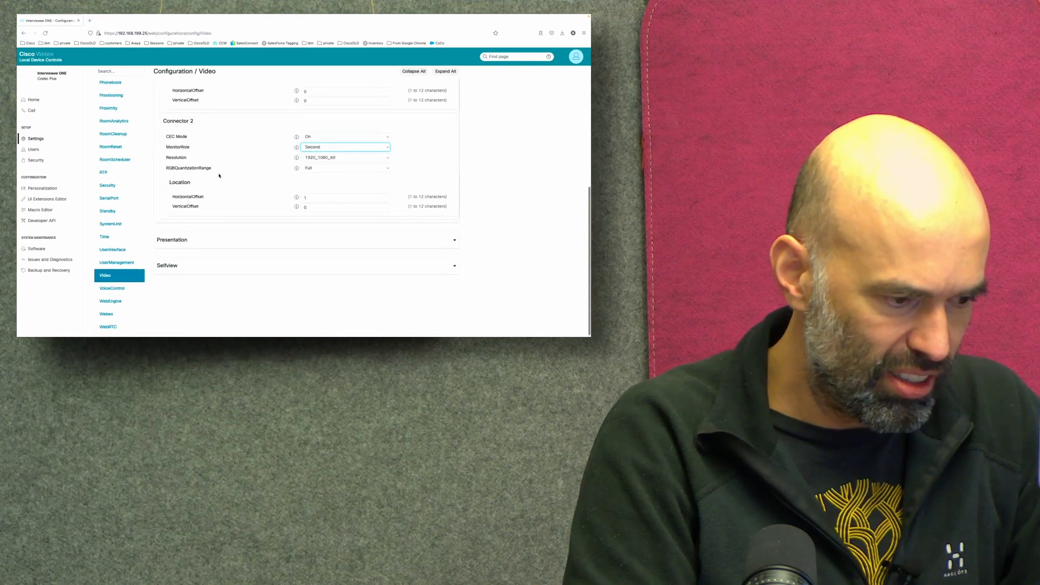
left_click(414, 75)
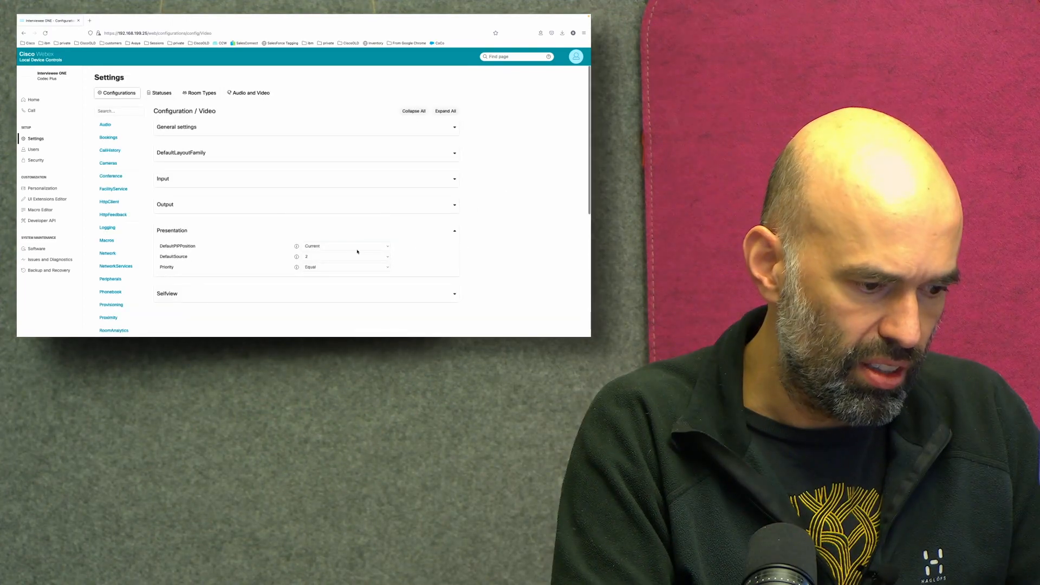
left_click(345, 257)
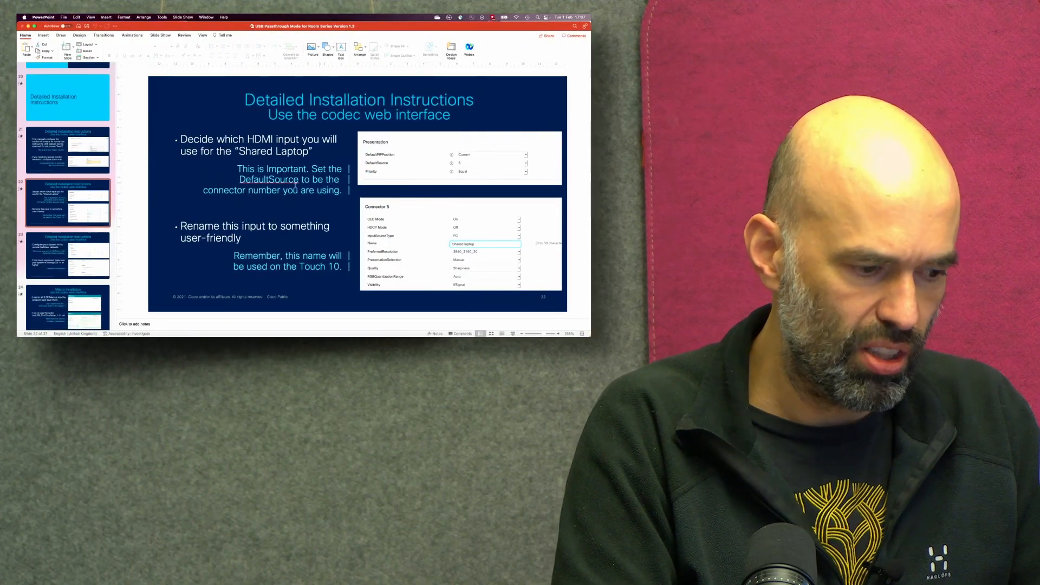
Step: Show slide 22 on setting DefaultSource and renaming the laptop input
left_click(67, 255)
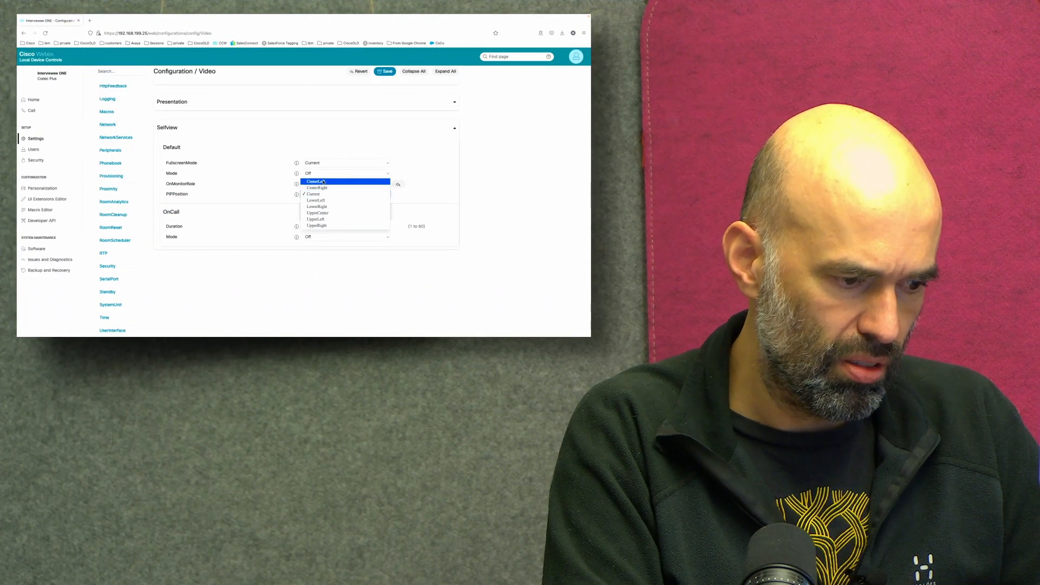
Step: Set Selfview Mode On, FullscreenMode Off, PIPPosition UpperLeft, and save
left_click(316, 218)
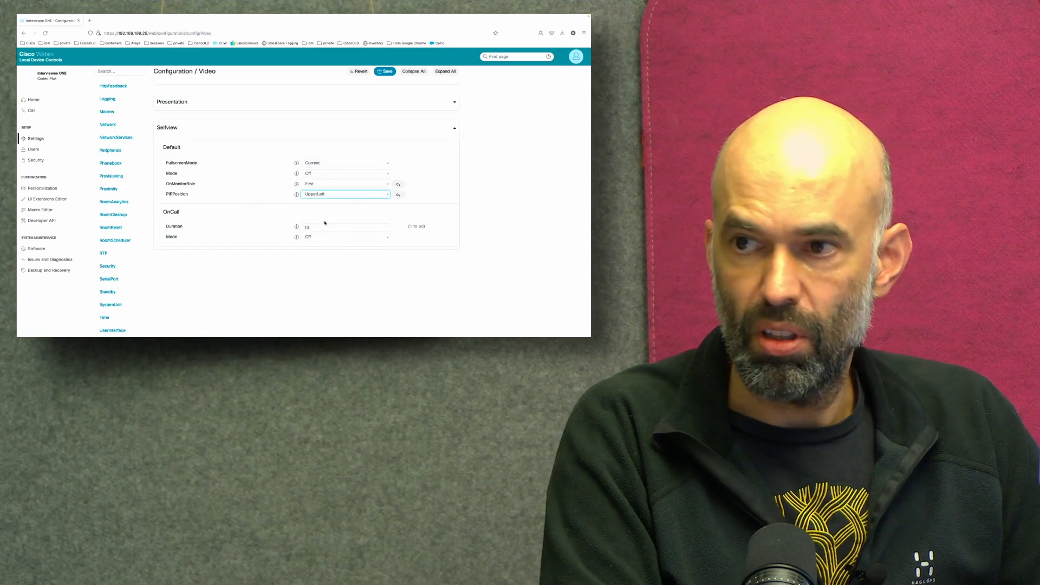
left_click(345, 162)
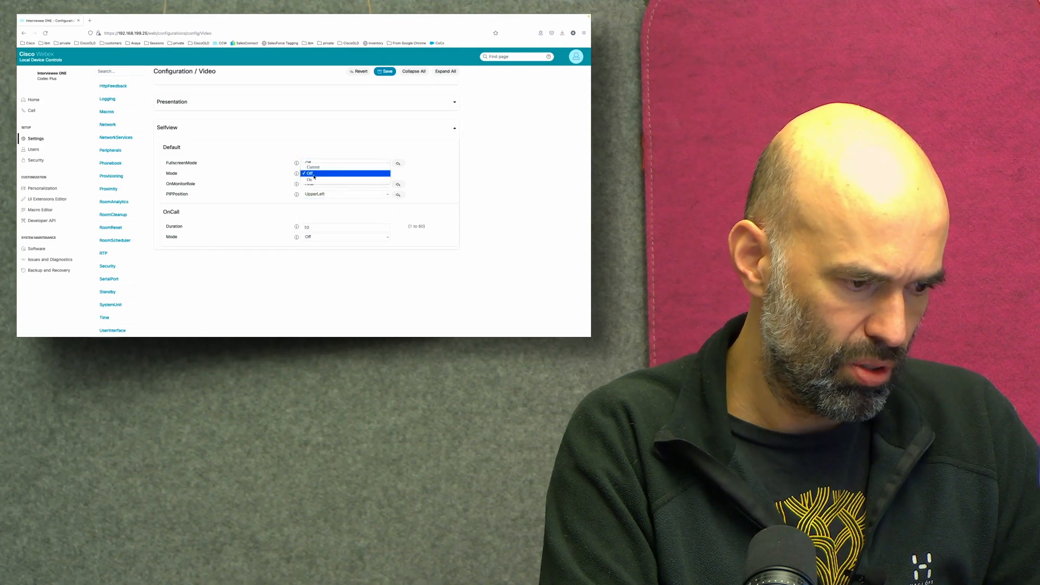
left_click(307, 174)
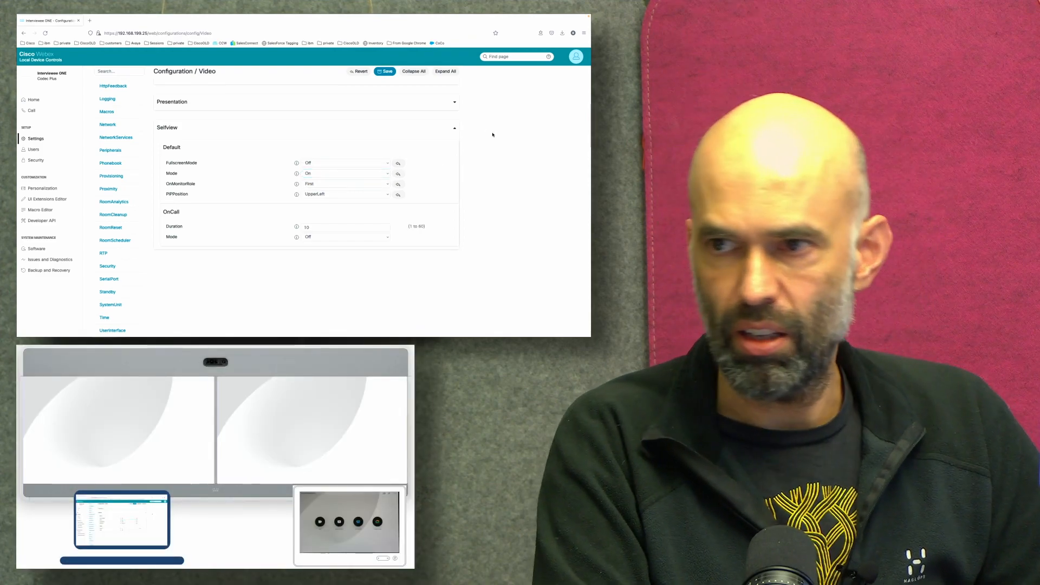
left_click(385, 71)
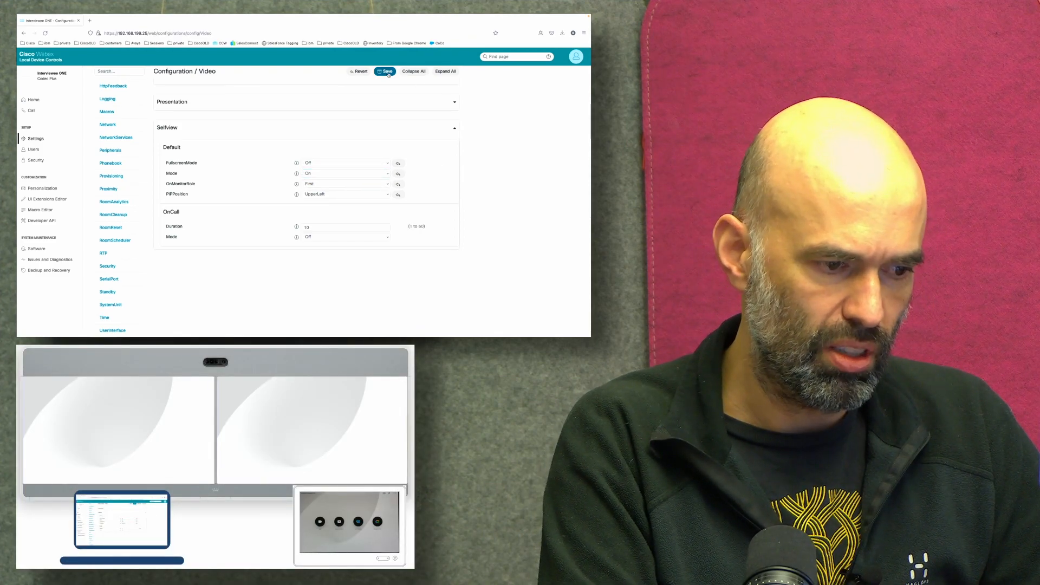
left_click(385, 71)
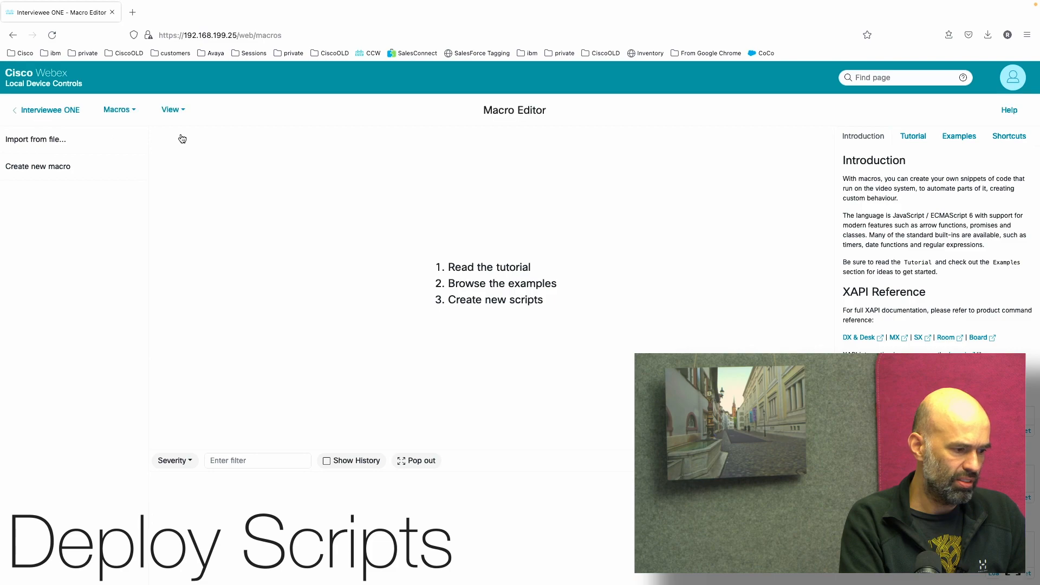
Step: Import projUSB_Main_1-3-0.js, projUSB_FirstTimeSetup_1-3-0.js and memStoreV2.js as macros
left_click(36, 139)
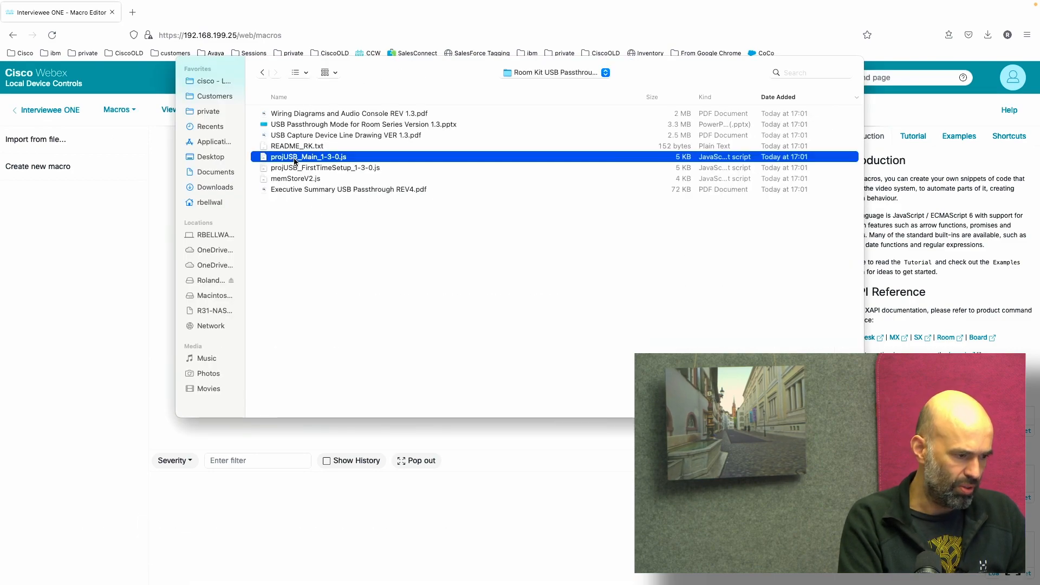
double_click(308, 157)
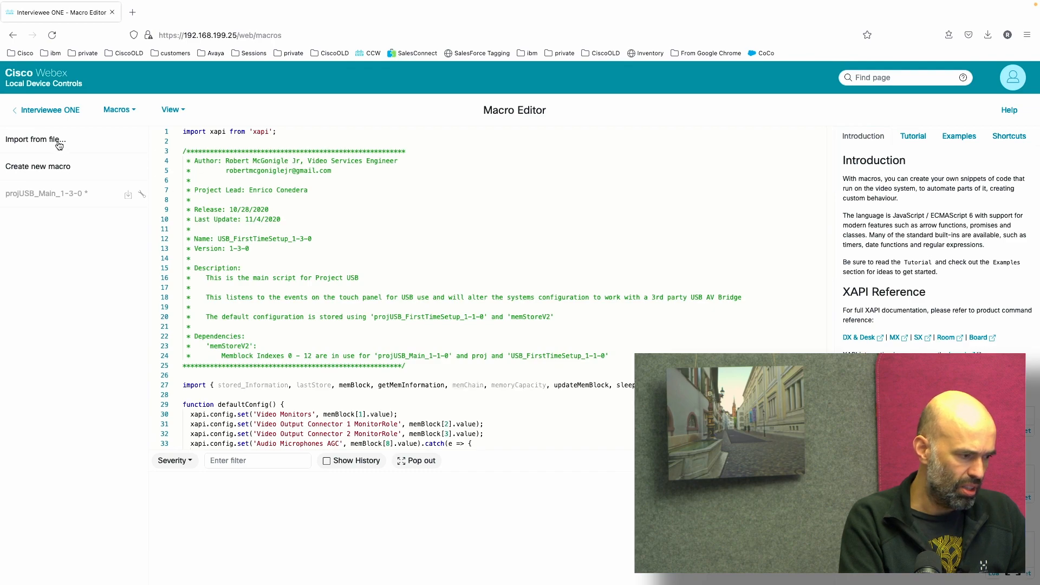
left_click(36, 139)
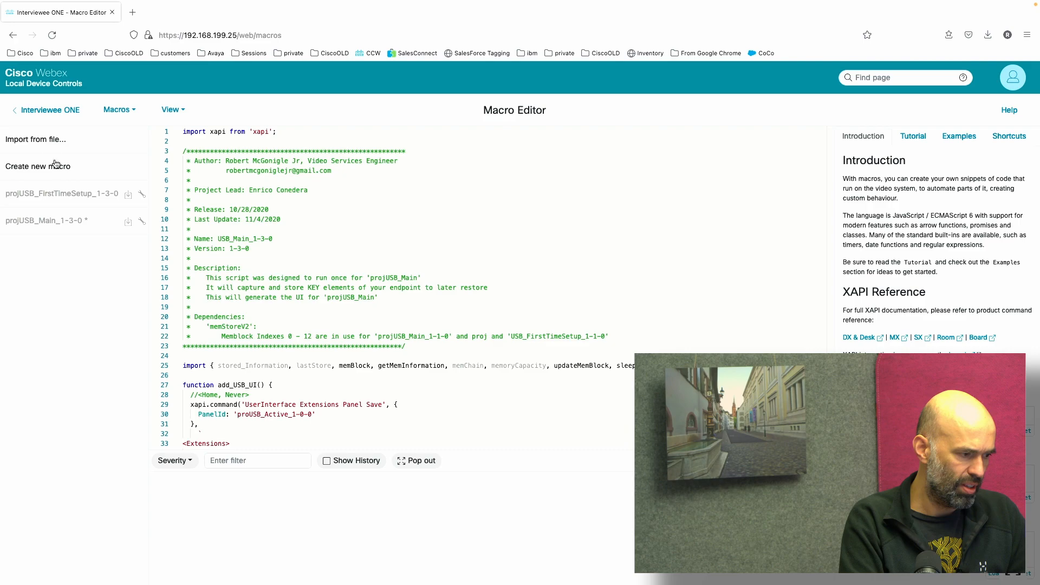
left_click(35, 139)
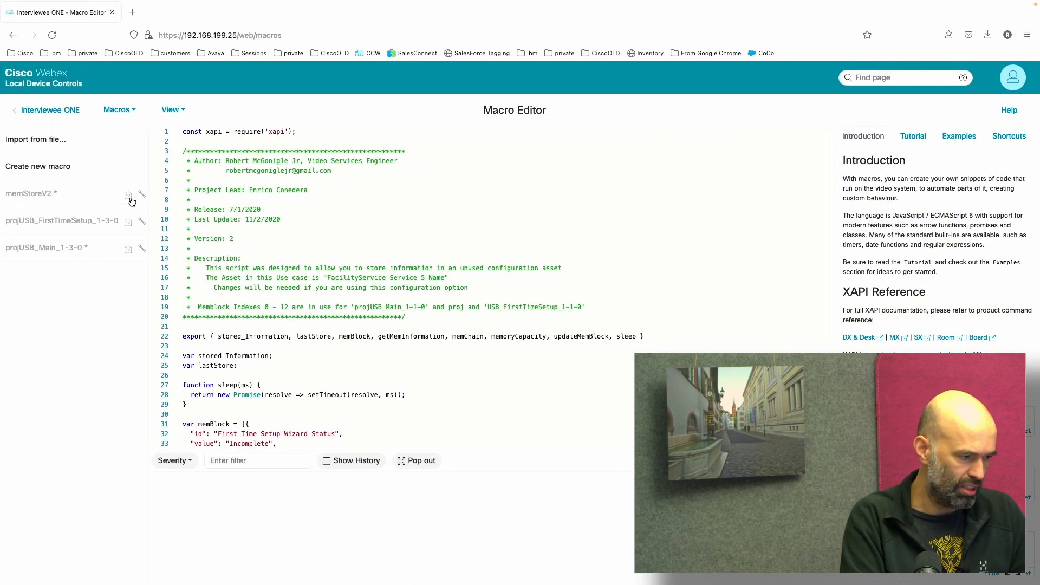
left_click(134, 192)
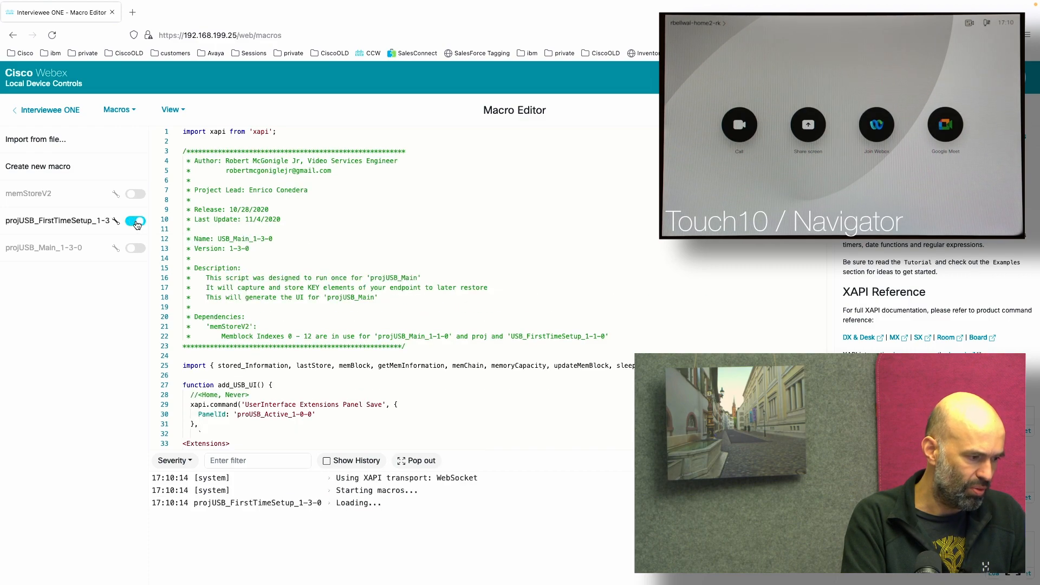
Step: Toggle on the projUSB_FirstTimeSetup_1-3-0 macro and watch its console log
left_click(136, 221)
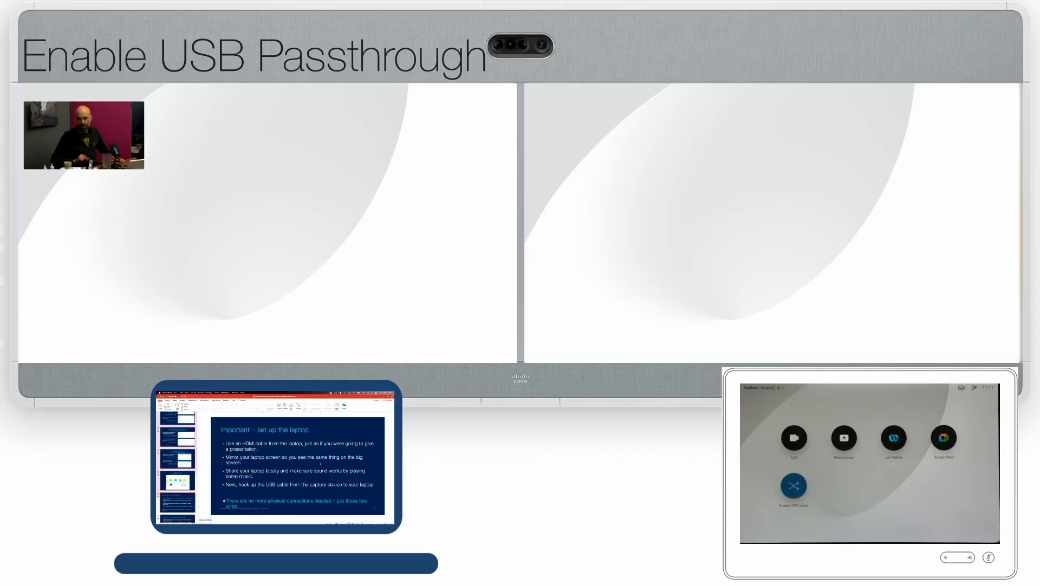
Step: Turn on USB passthrough to preview the HDMI laptop input, then switch it off again
left_click(793, 487)
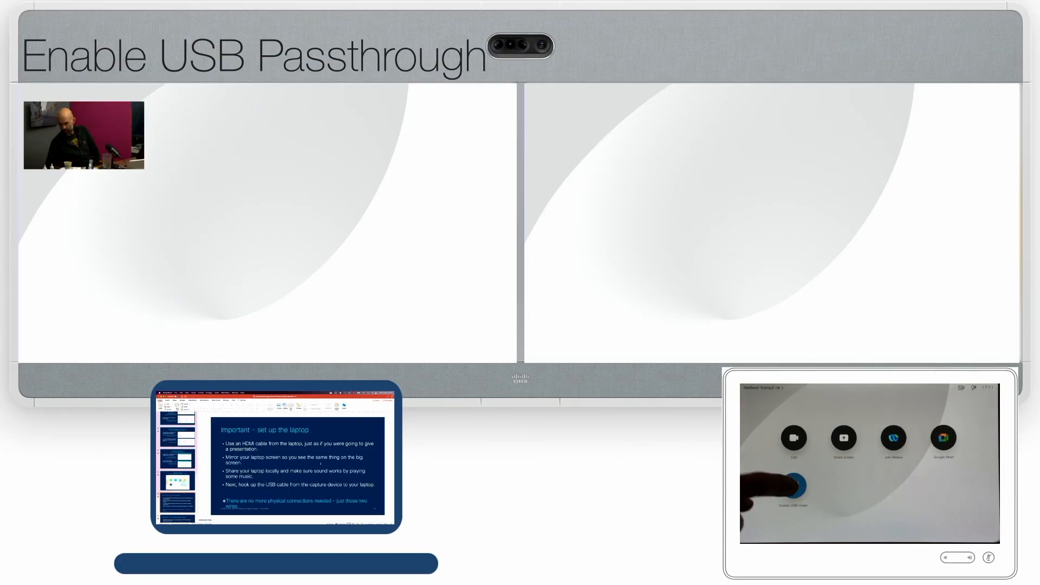
left_click(793, 485)
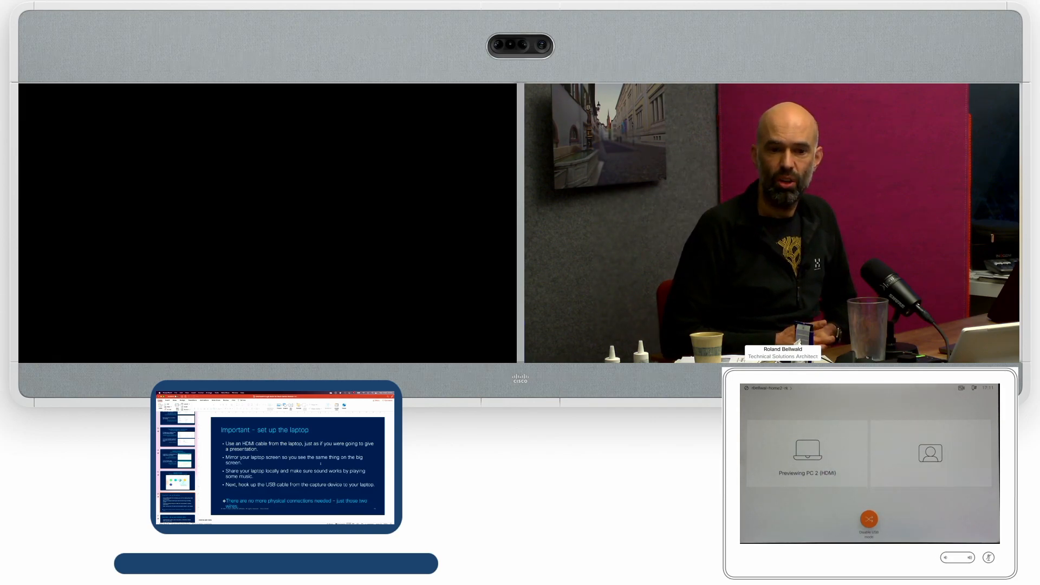
left_click(869, 520)
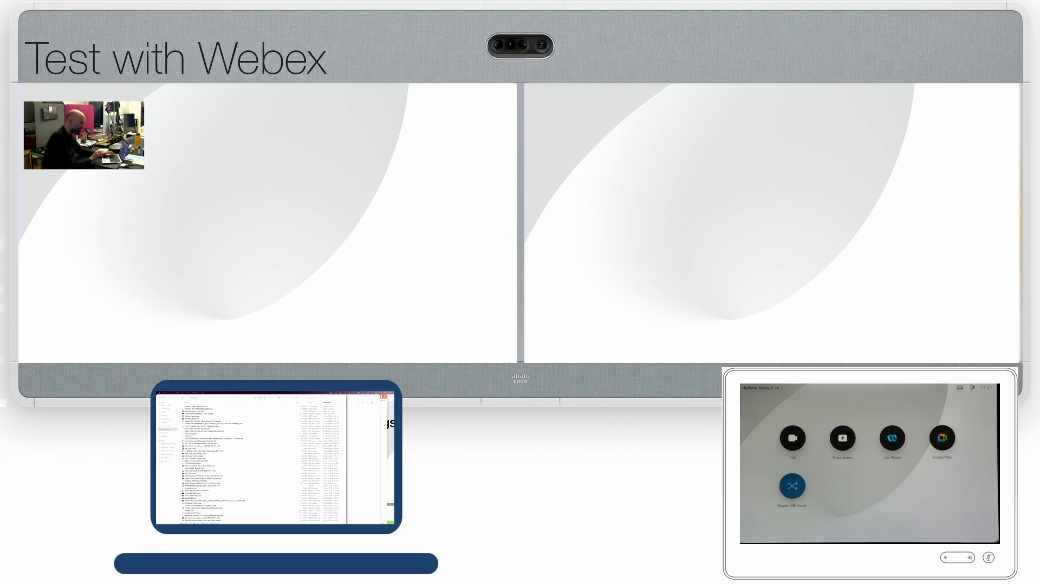
Step: Choose the room system's USB capture device as the Webex video camera
left_click(841, 437)
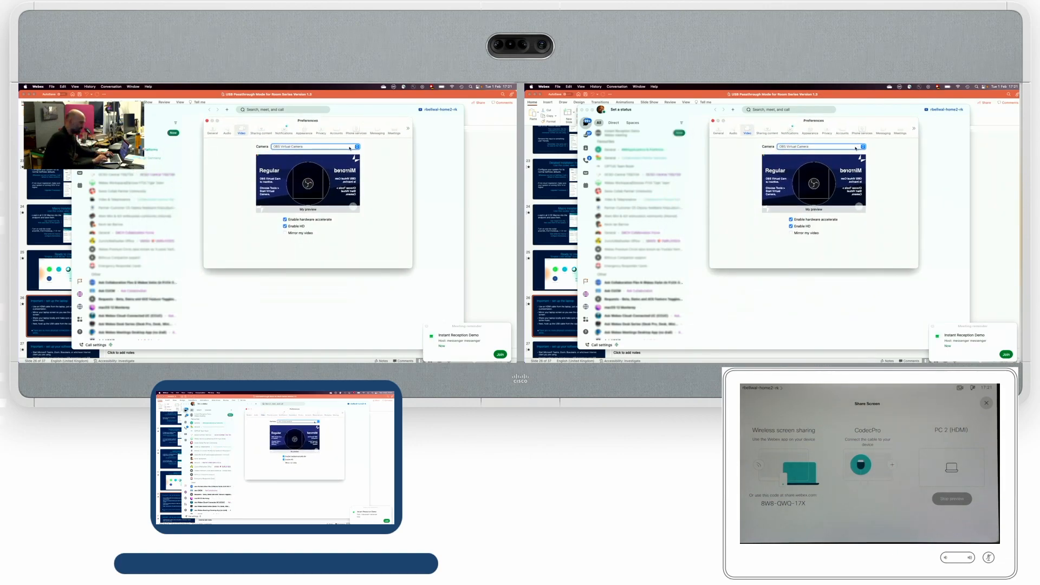
left_click(308, 147)
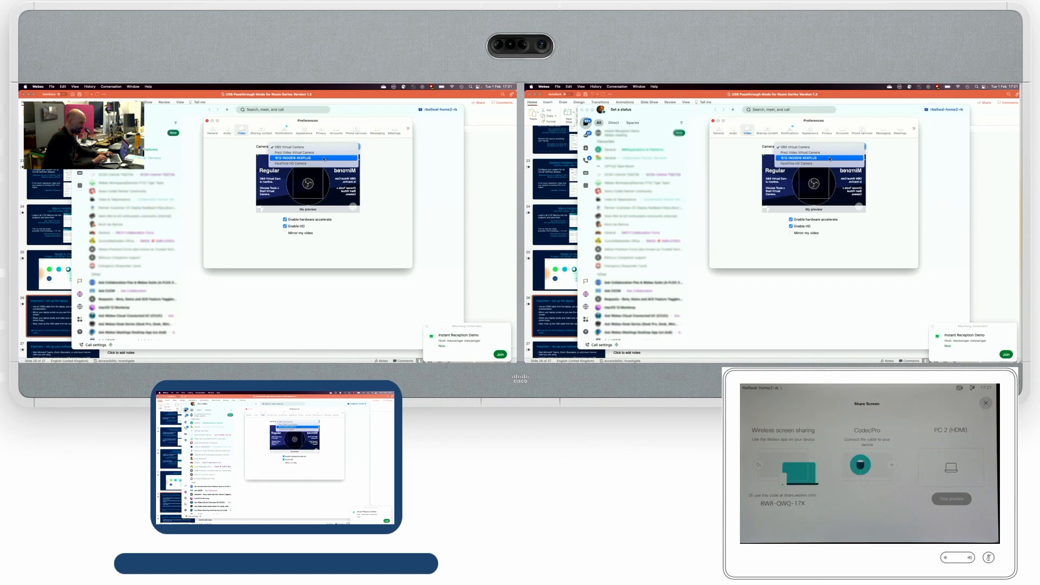
left_click(312, 158)
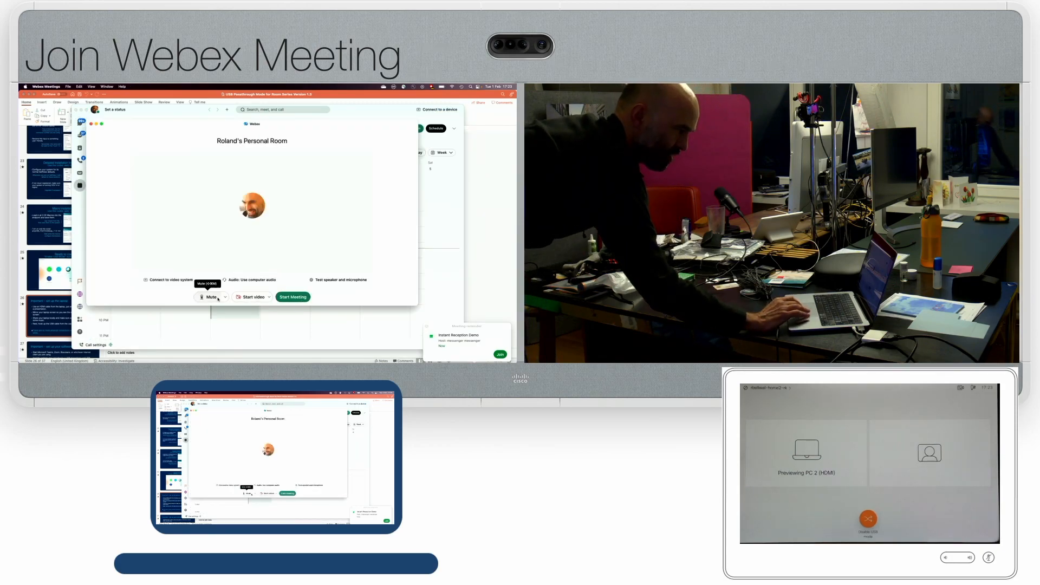
Step: Mute the microphone and start video in the Personal Room pre-meeting preview
left_click(254, 297)
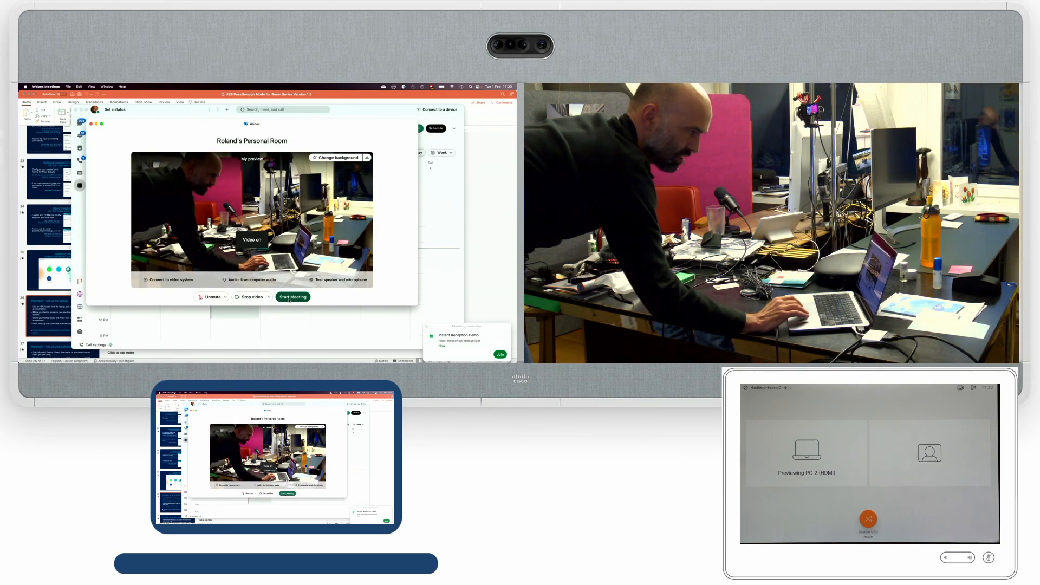
left_click(292, 296)
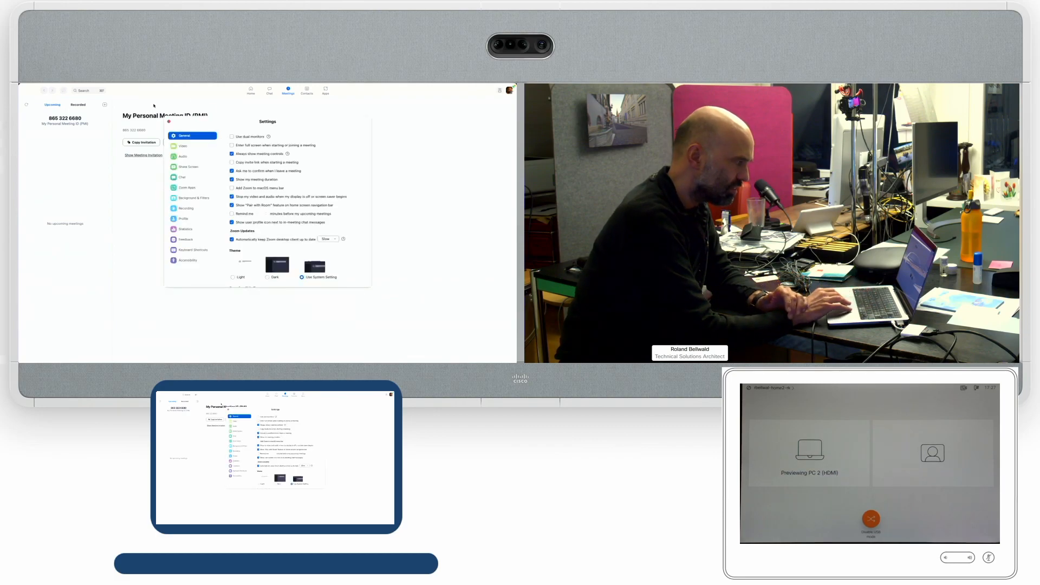
Step: Show Zoom's settings window on the General tab
left_click(182, 145)
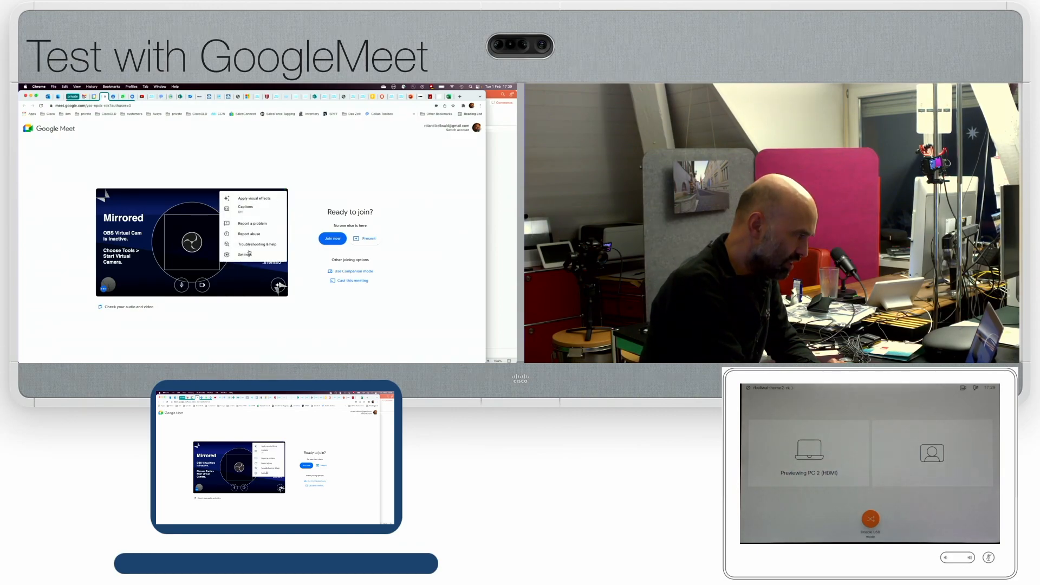
Step: Set the Google Meet microphone to the room system's HDMI capture audio
left_click(246, 254)
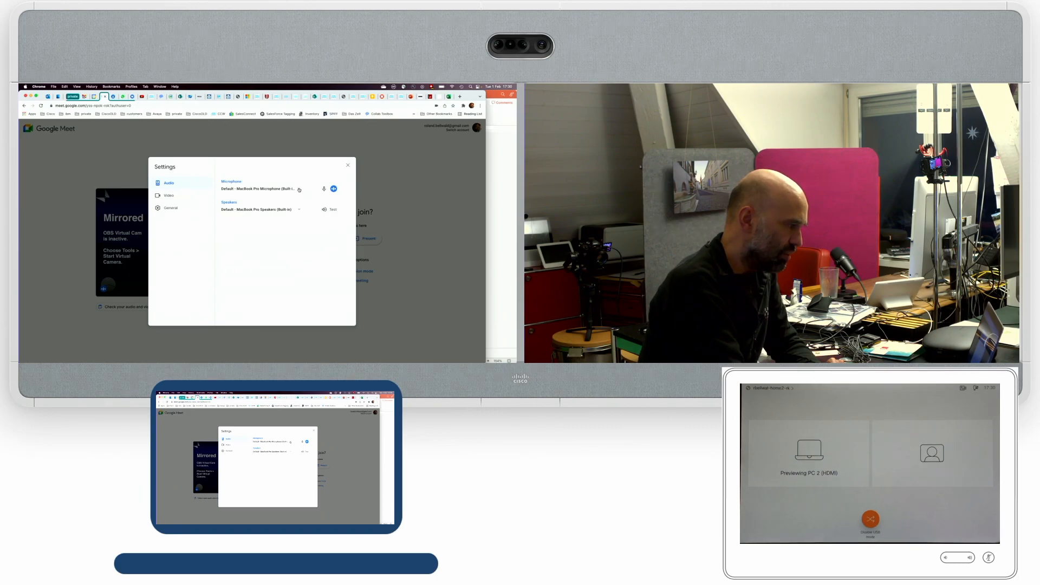
left_click(261, 189)
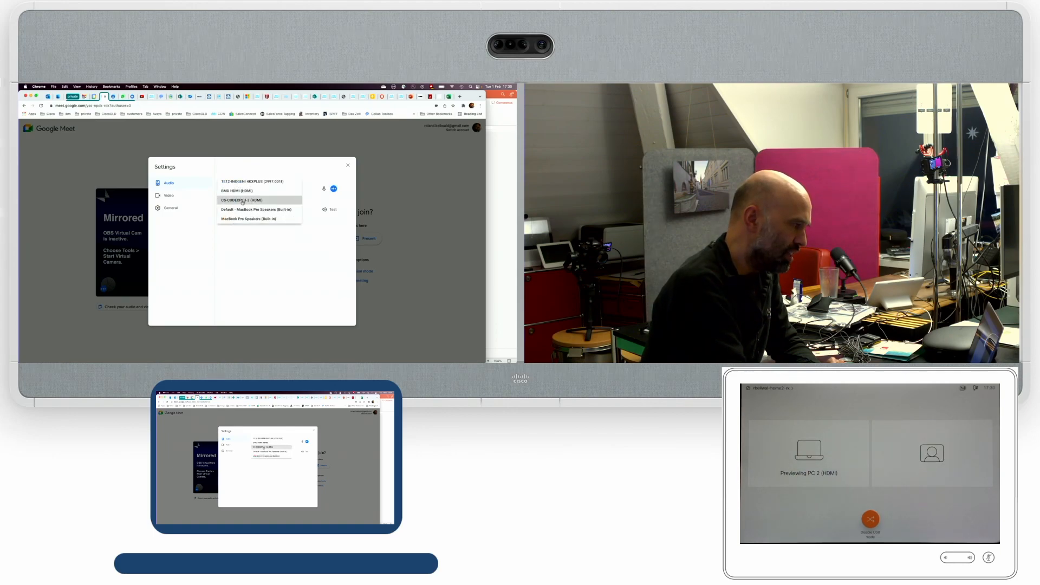
left_click(168, 195)
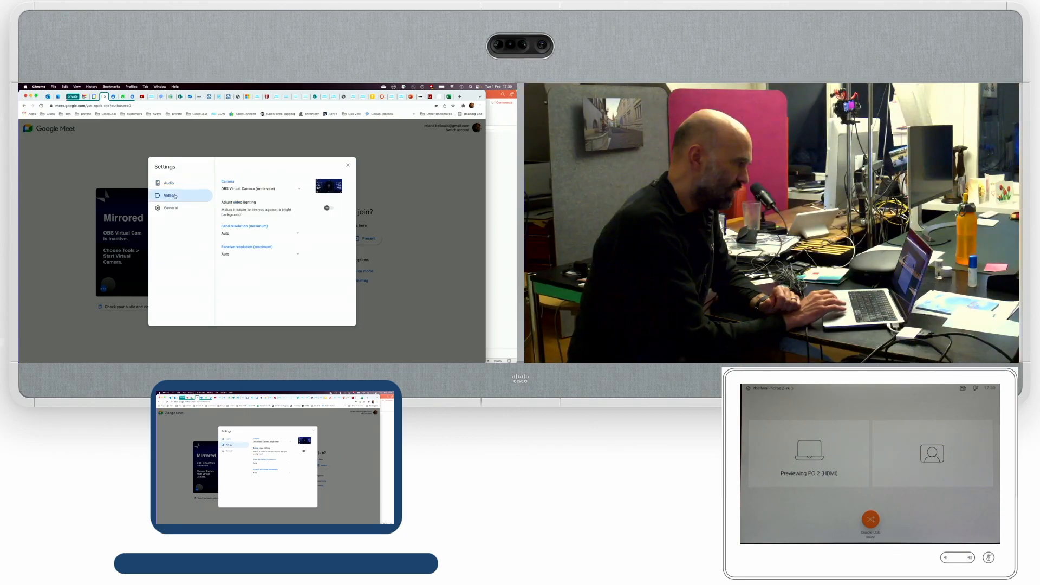